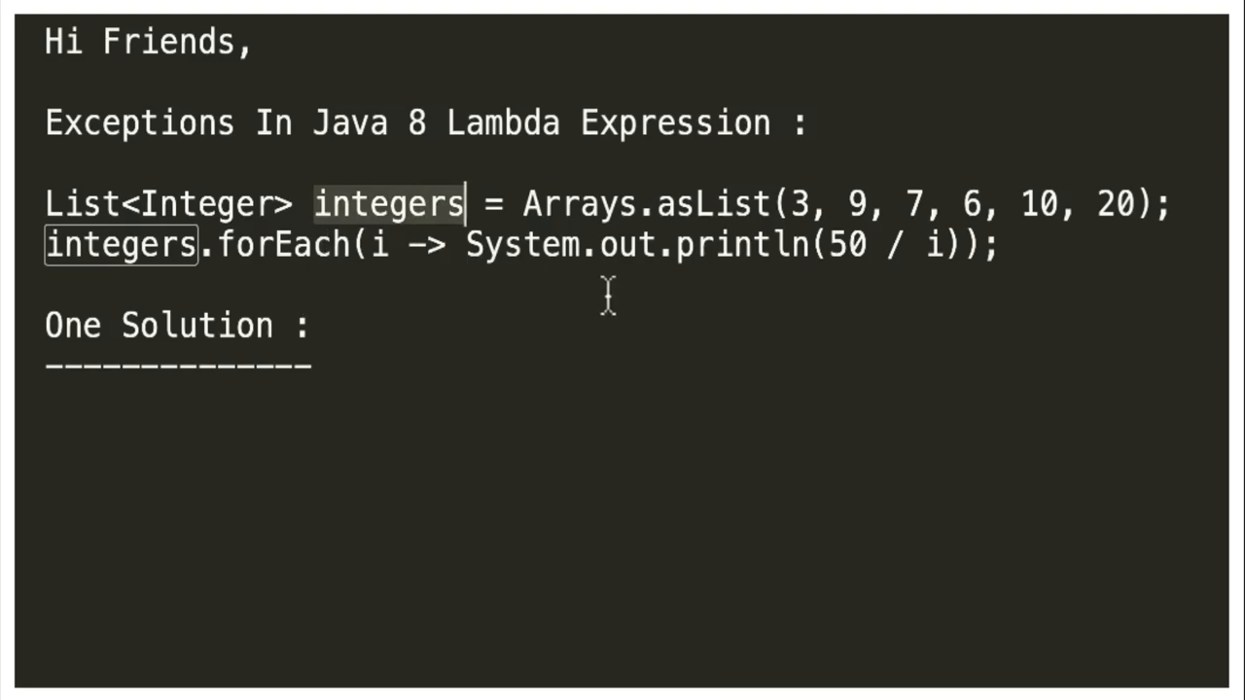
mouse_move(937, 243)
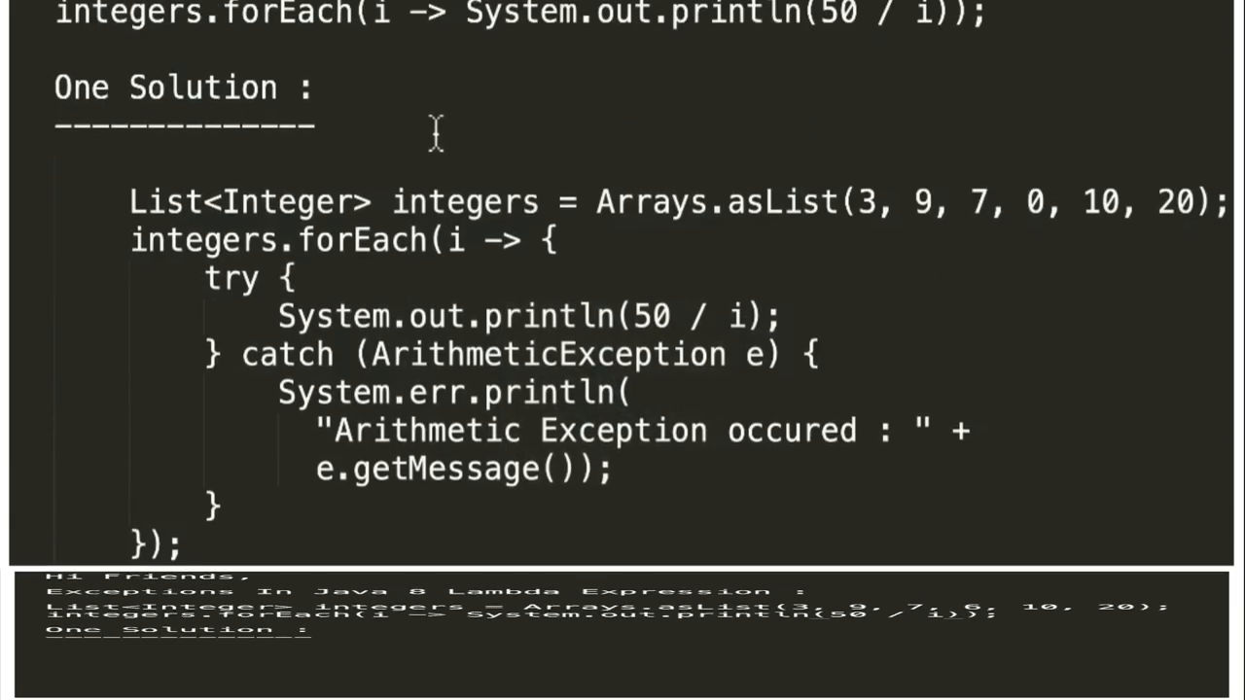
scroll(up, 3)
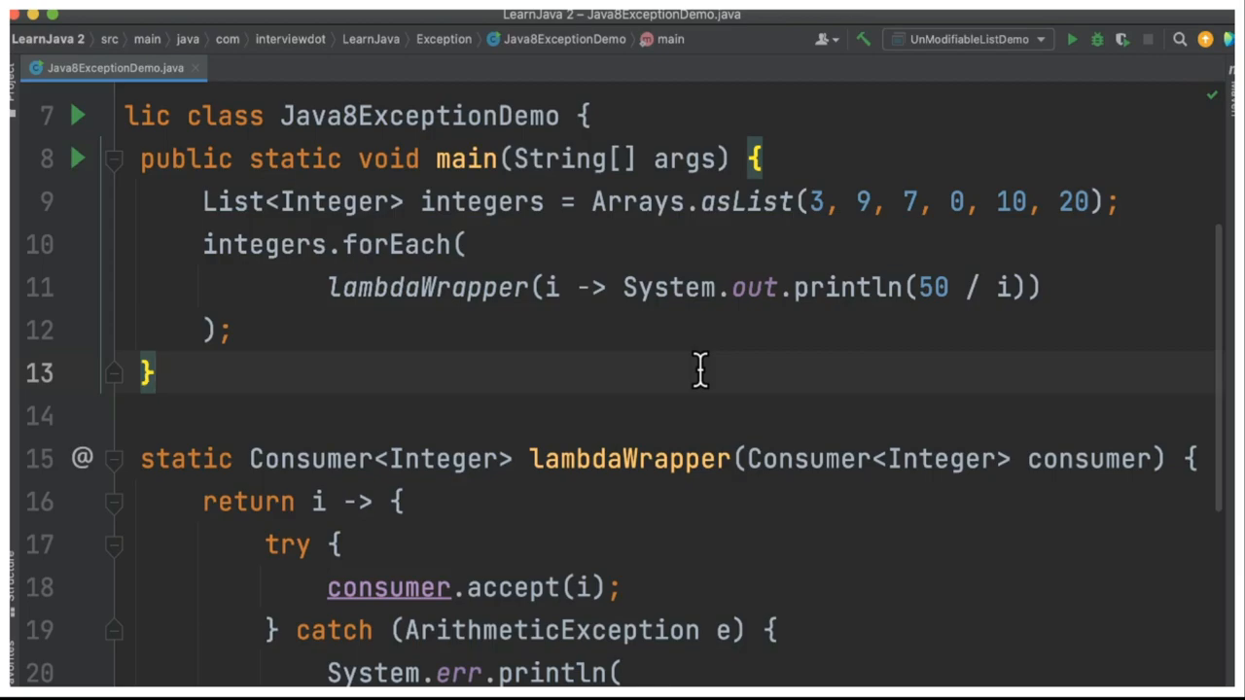
- Scroll the editor to reveal the lambdaWrapper body with its try-catch for ArithmeticException
click(152, 373)
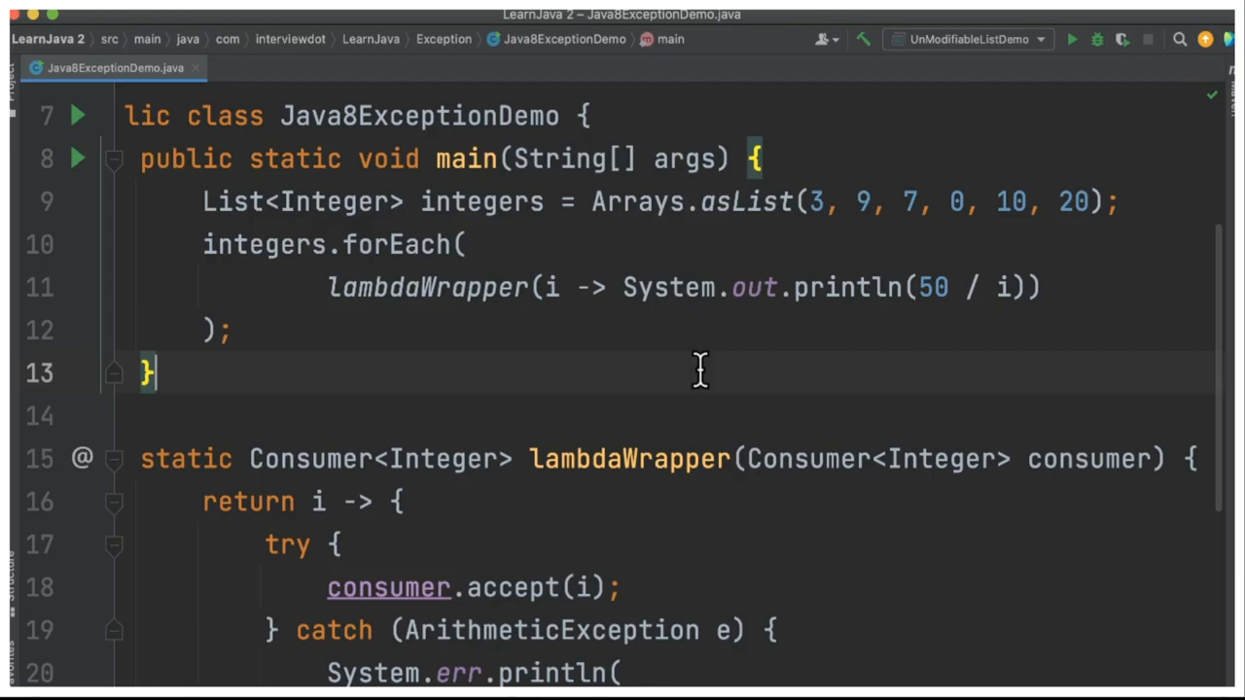
click(233, 330)
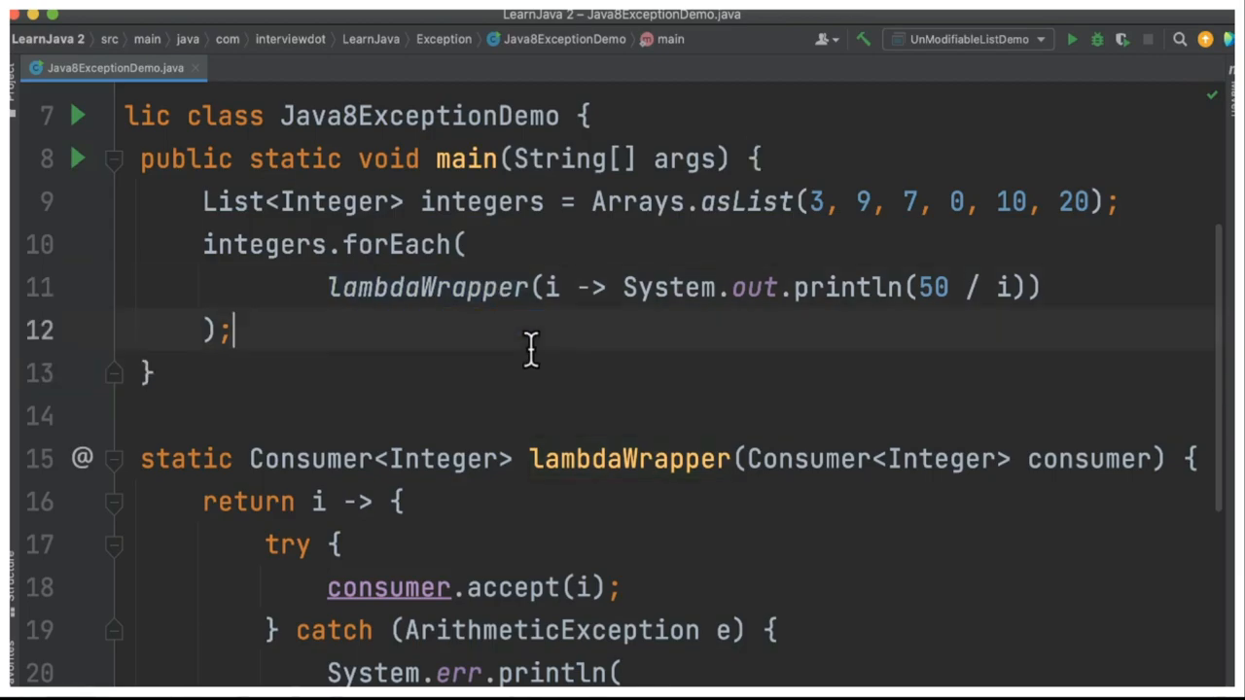
scroll(down, 3)
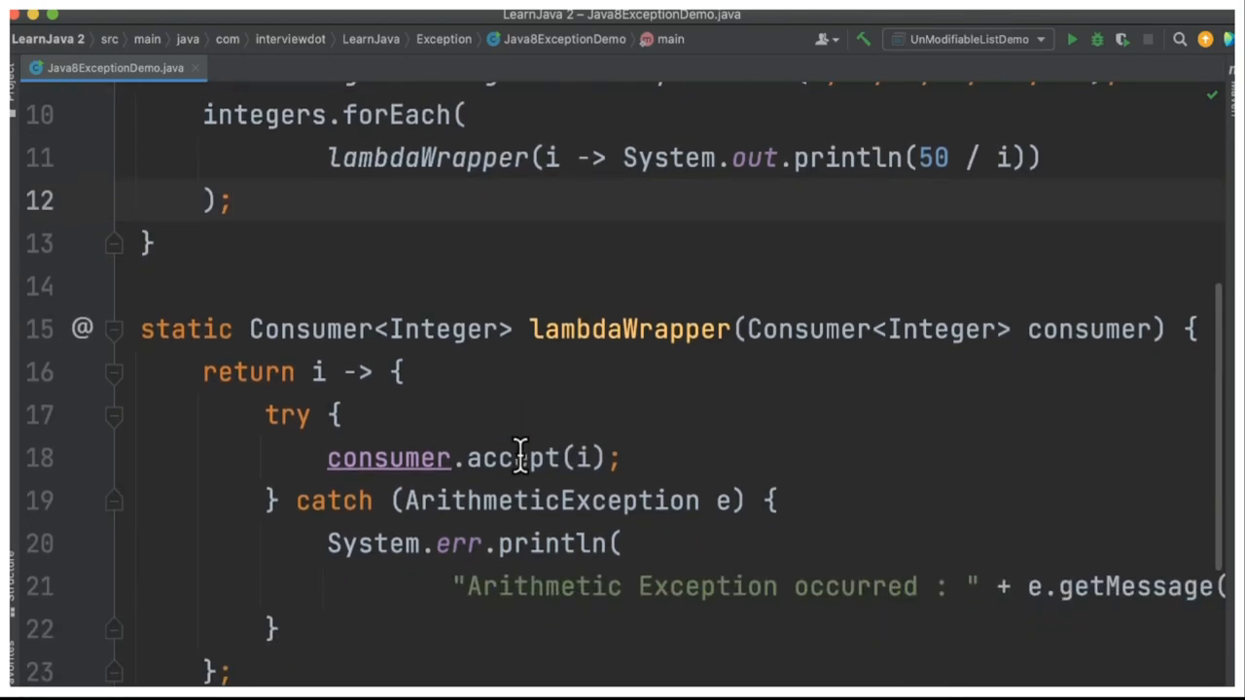
scroll(up, 3)
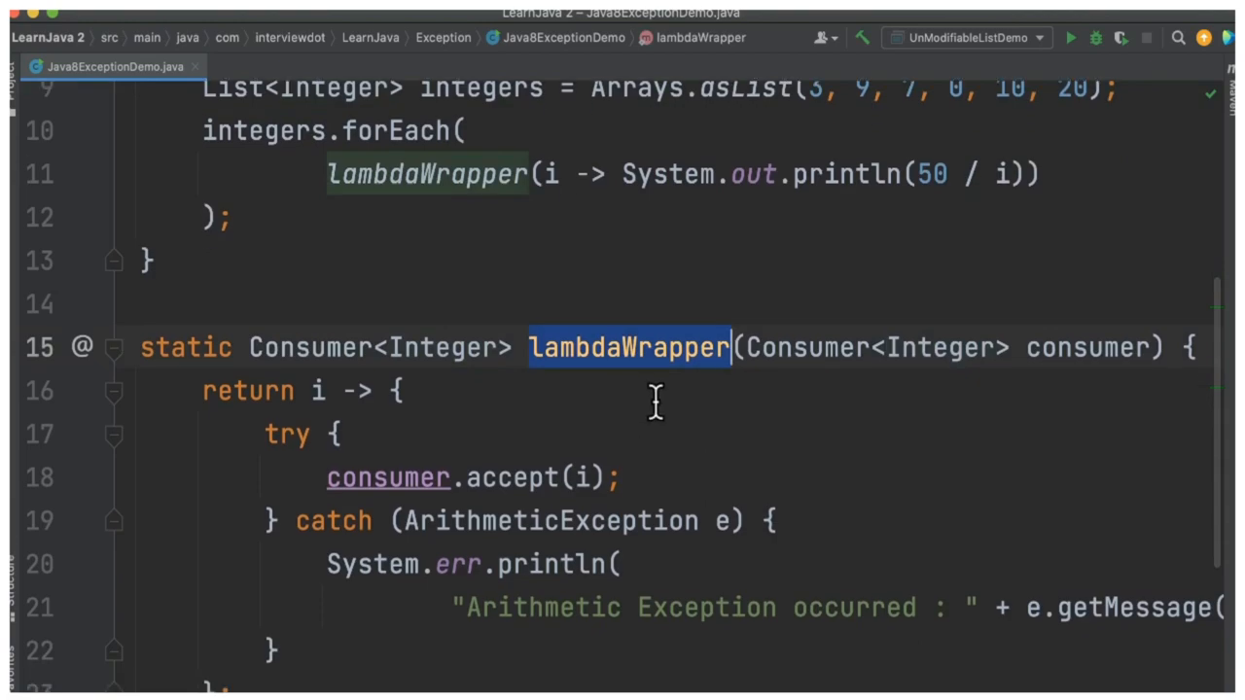
scroll(up, 3)
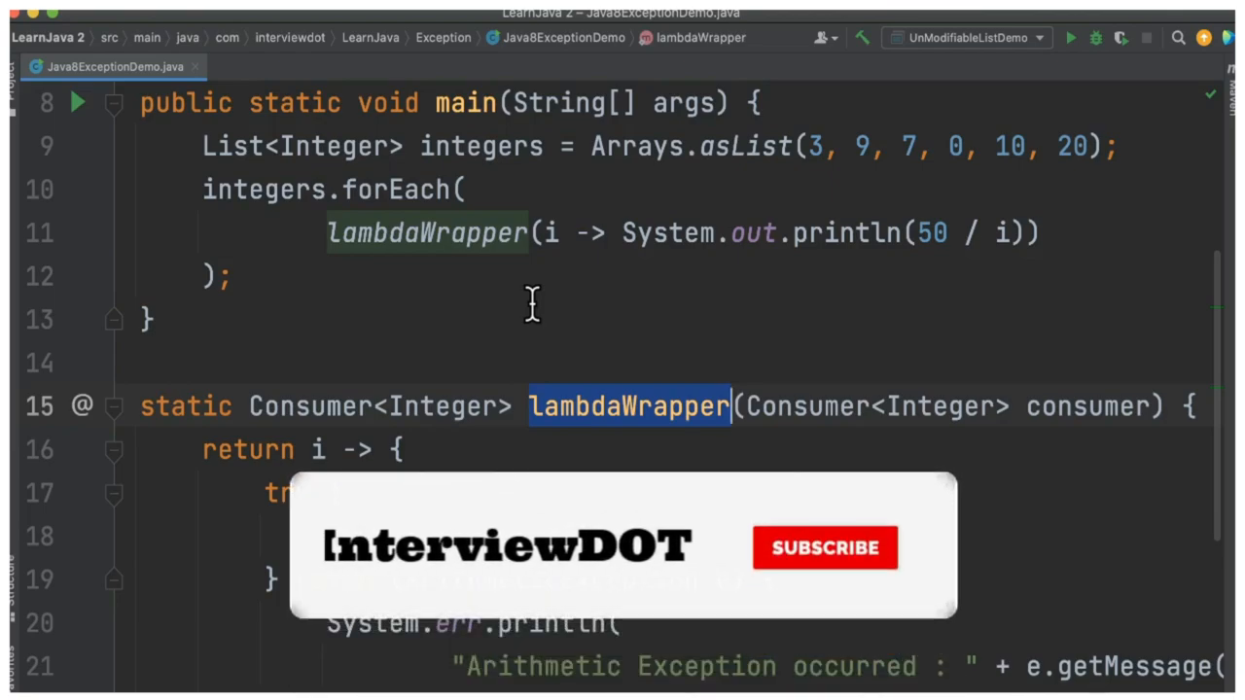
click(825, 548)
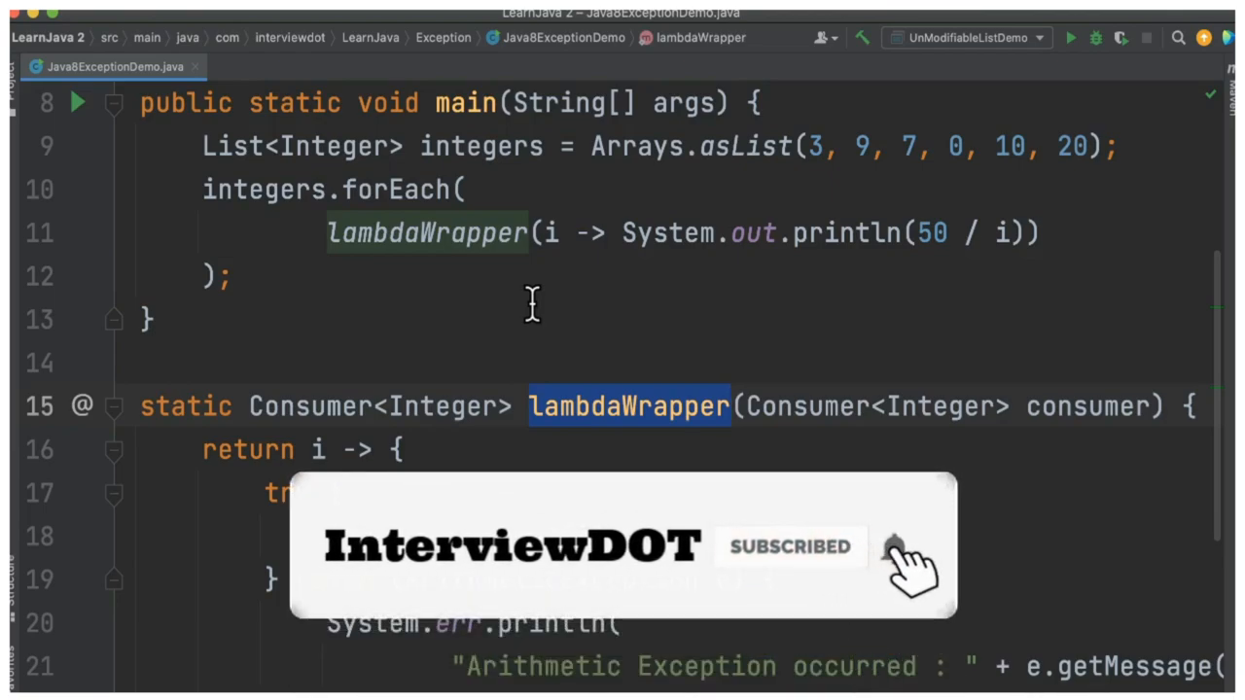